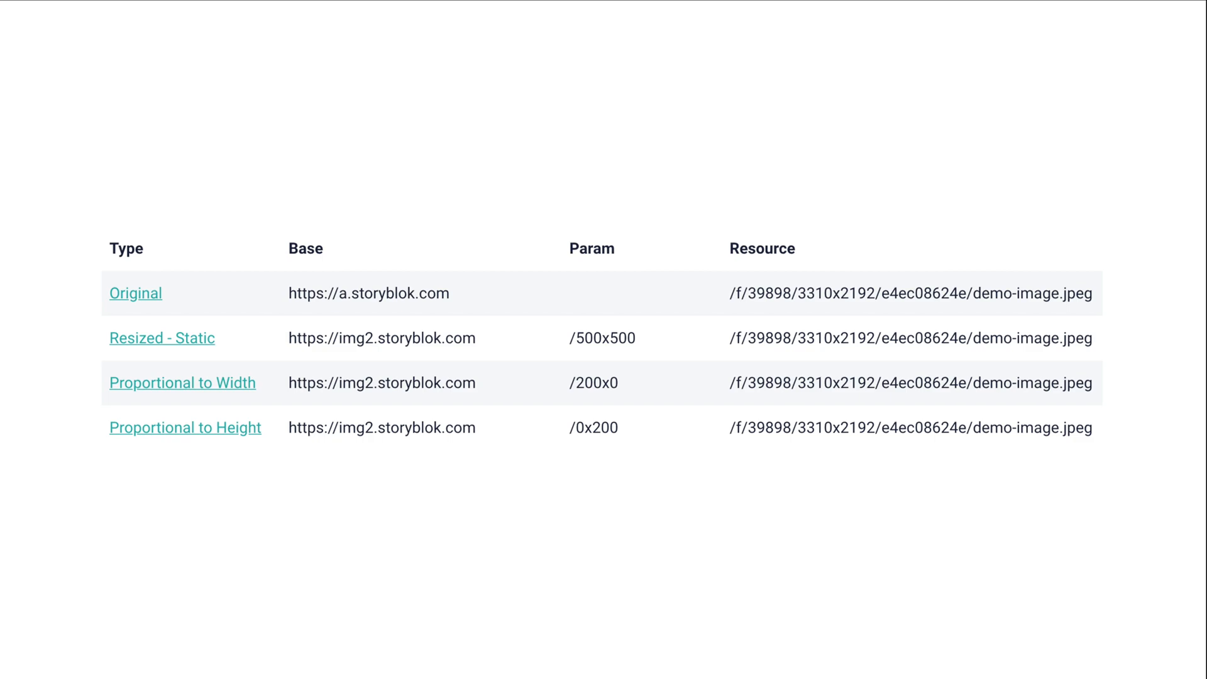
# Wrap the img src filename in transformImage with '150x150' in Storyblok.vue.
pyautogui.doubleClick(368, 293)
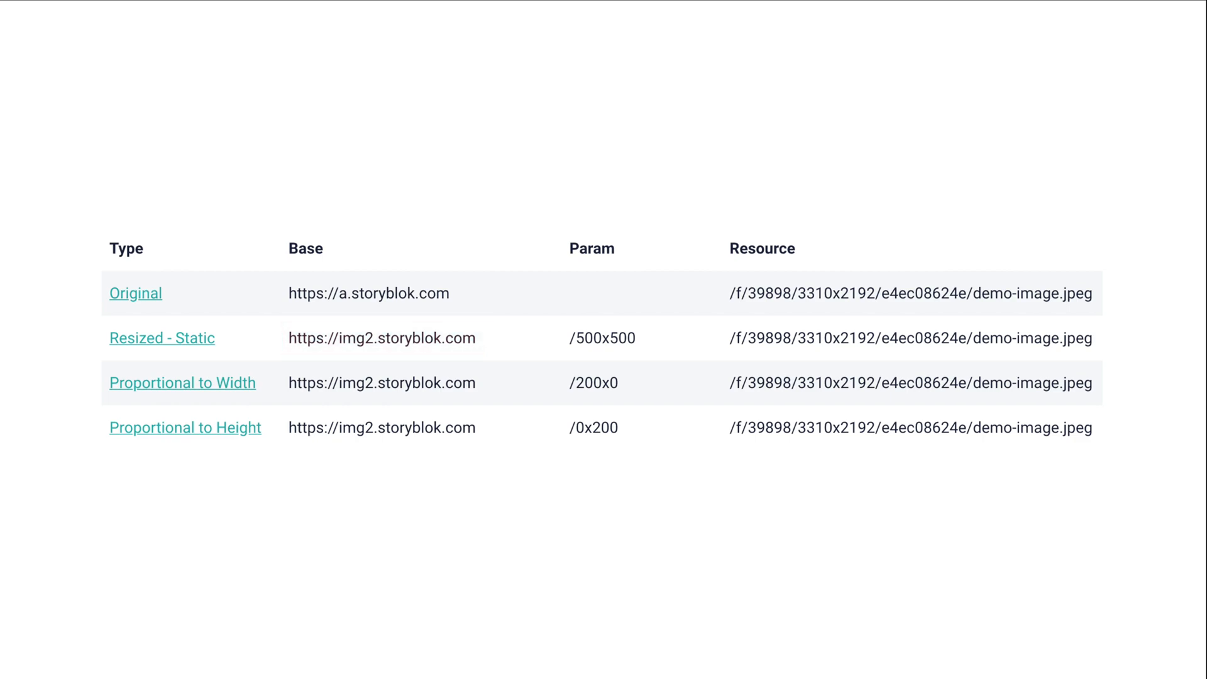
pyautogui.doubleClick(603, 337)
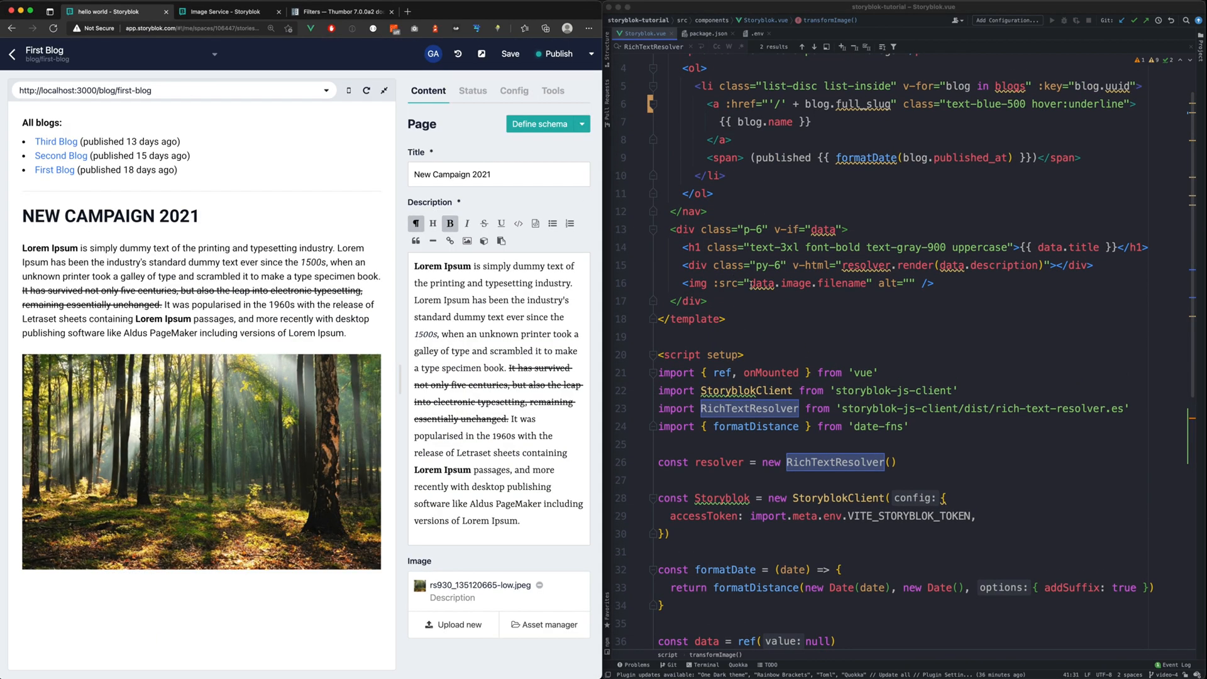
pyautogui.write('transformImage(')
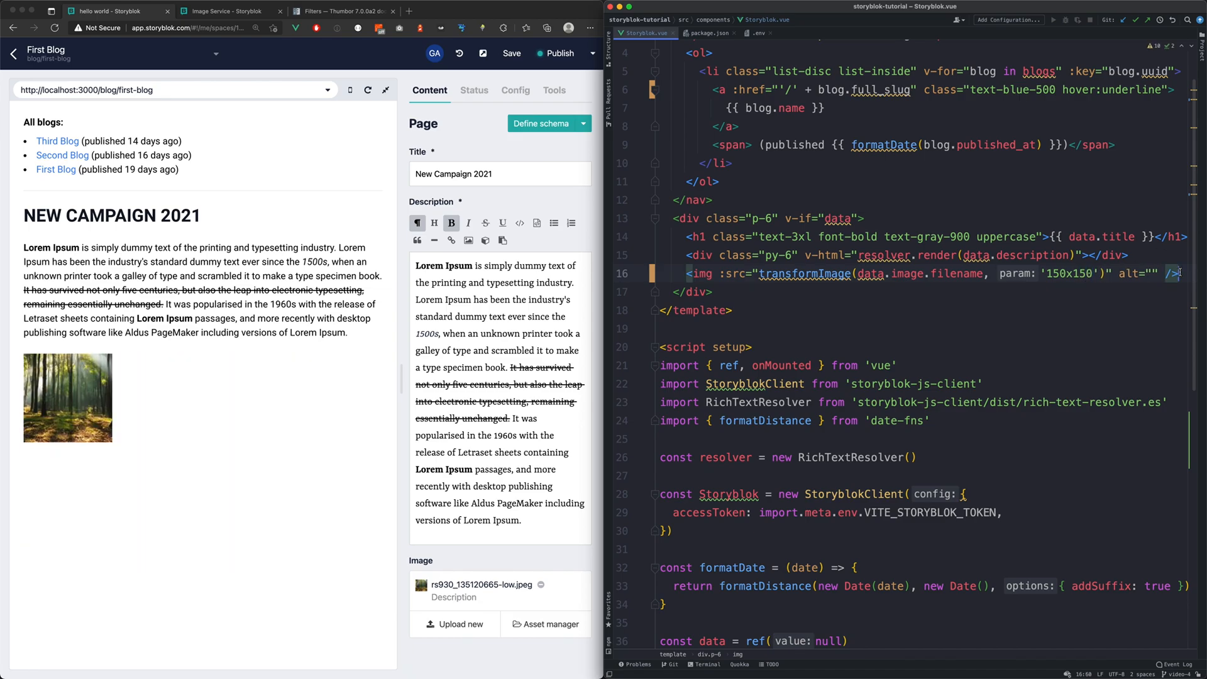
# Add img copies using '150x150' and '0x150' params, then start a 400x resize.
pyautogui.write('<img :src="transformImage(data.image.filename, param: \'150x150\')" alt="" />')
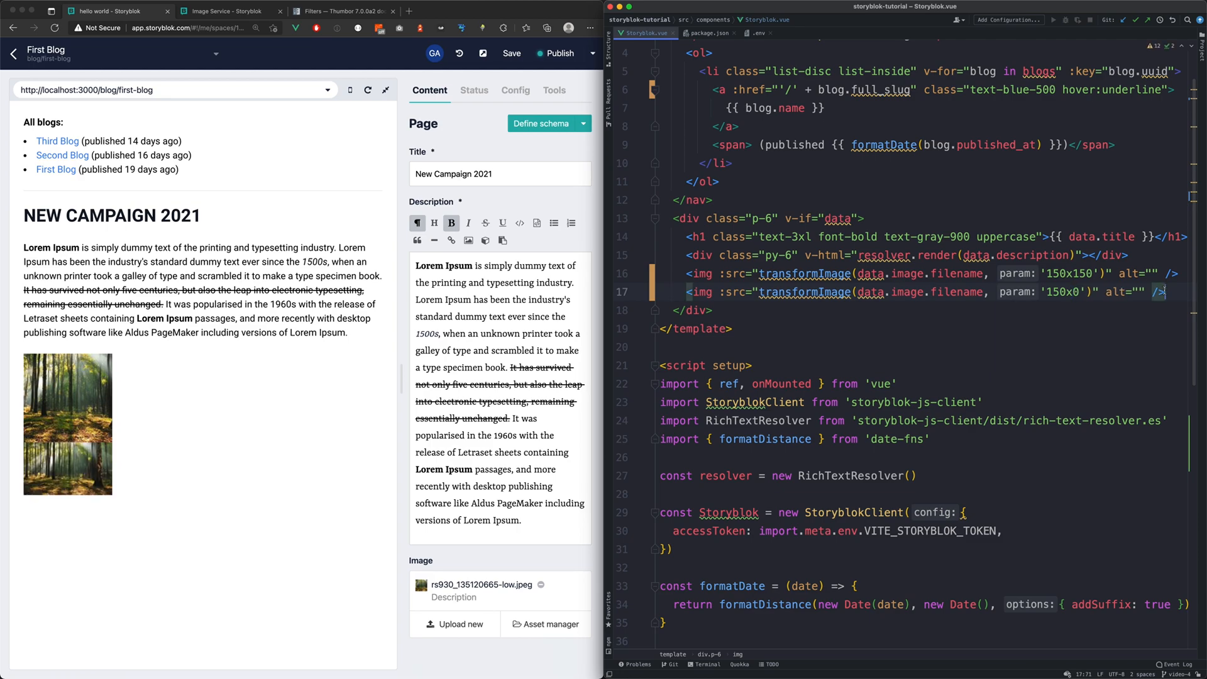
pyautogui.write('<img :src="transformImage(data.image.filename, param: \'0x150\')" alt="" />')
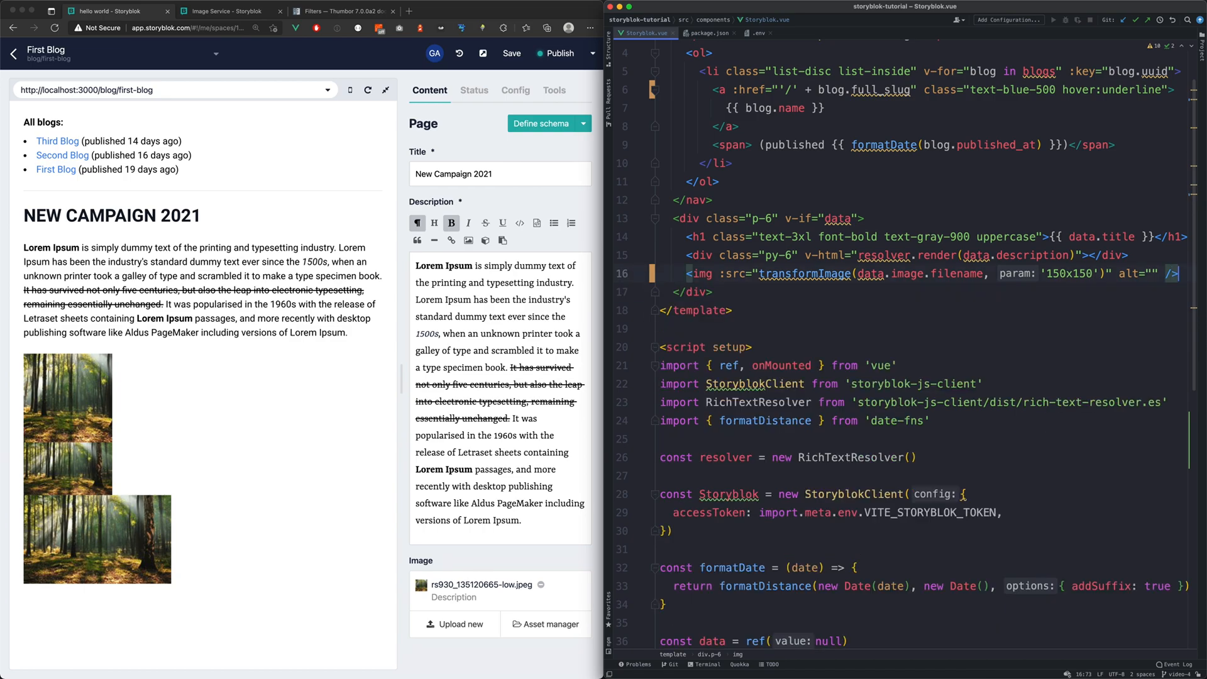
pyautogui.write("400x300/filters:quality(50):format(webp)'")
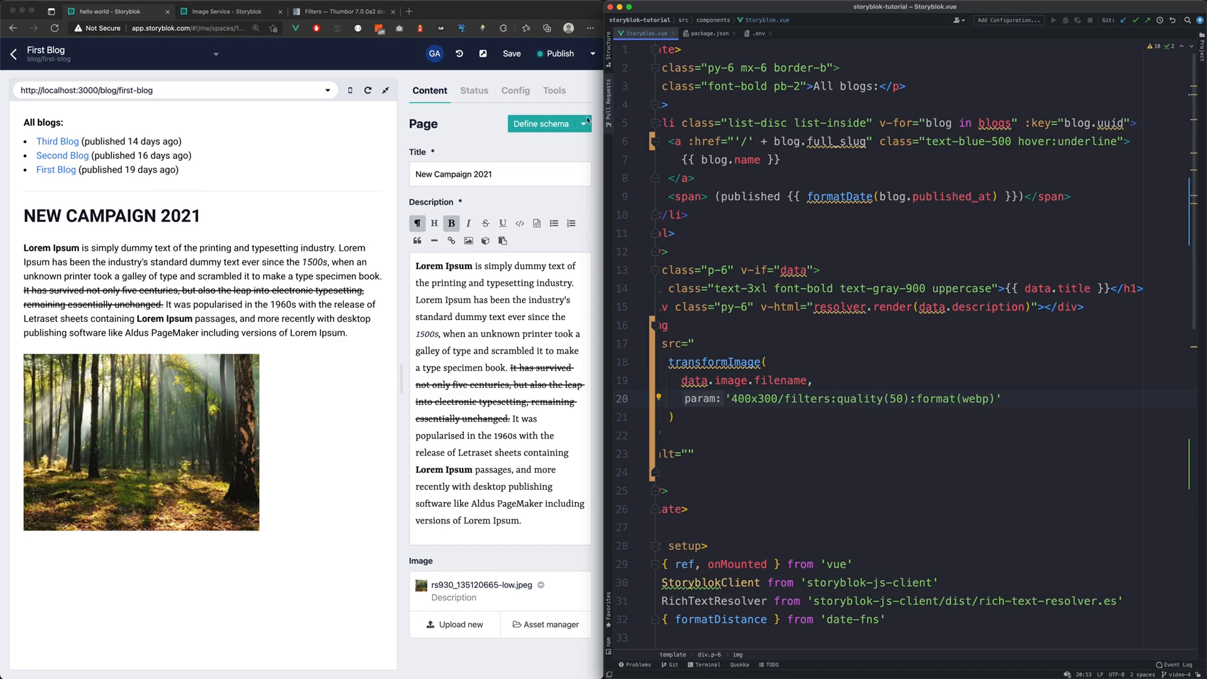
# Switch to the Thumbor Filters documentation tab in the browser.
pyautogui.click(340, 10)
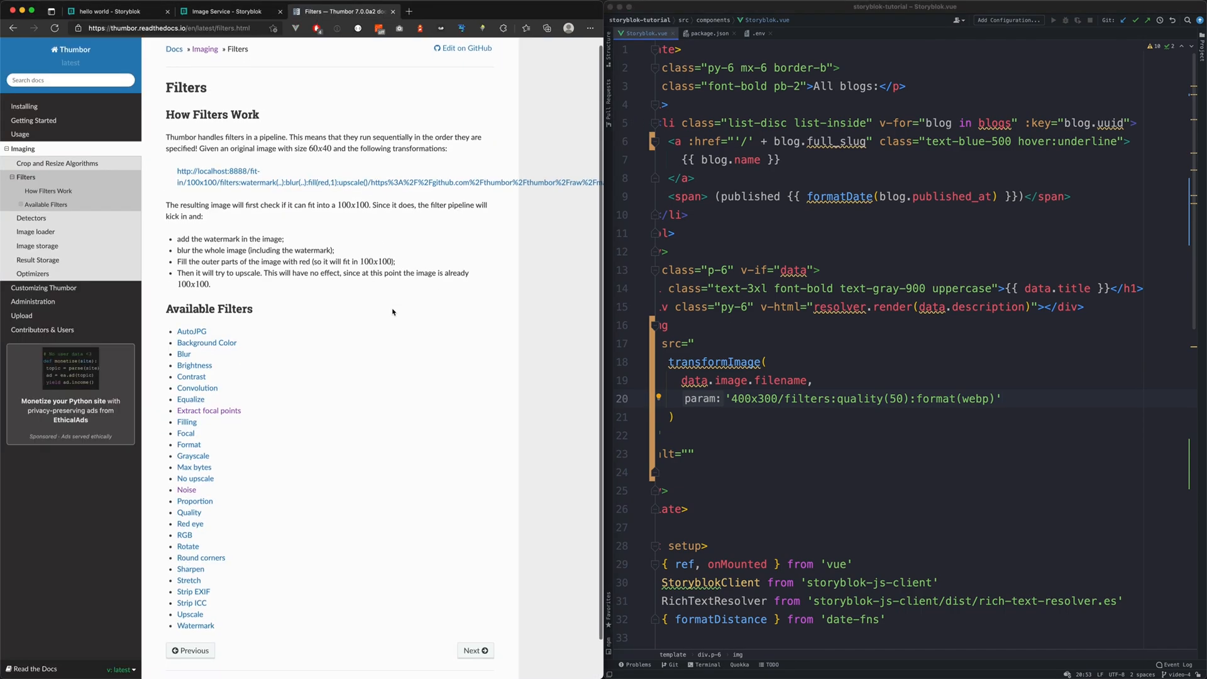